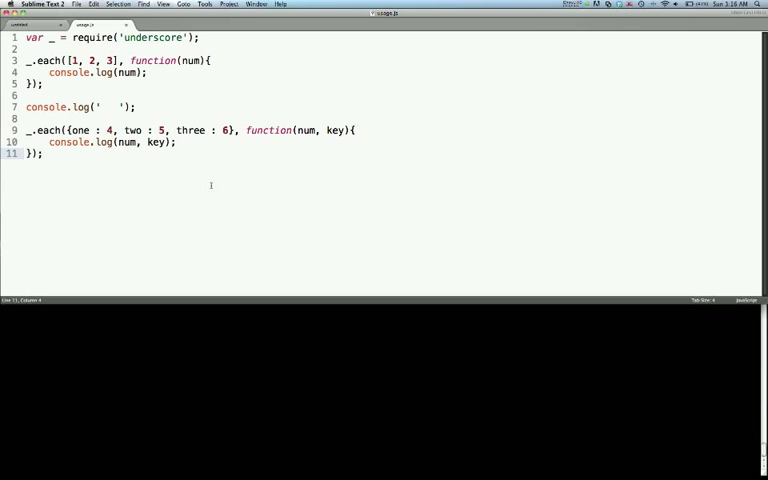
Highlight the each calls, [1, 2, 3] array, callback and key parameter, then run usage.js with node.
double_click(49, 61)
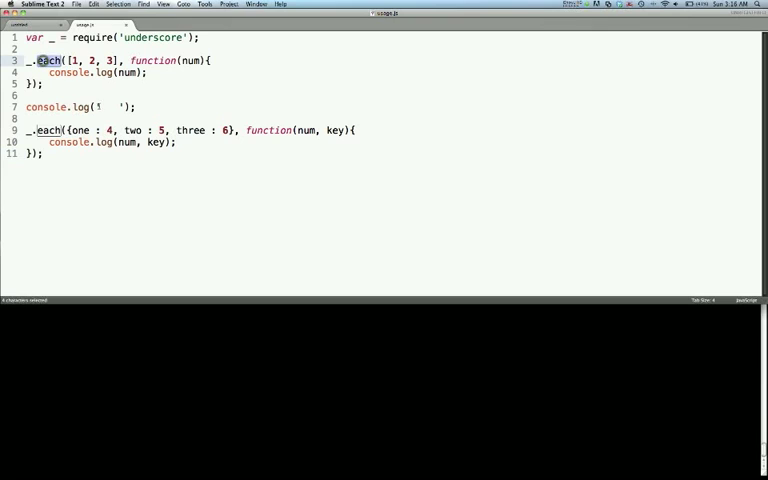
double_click(102, 130)
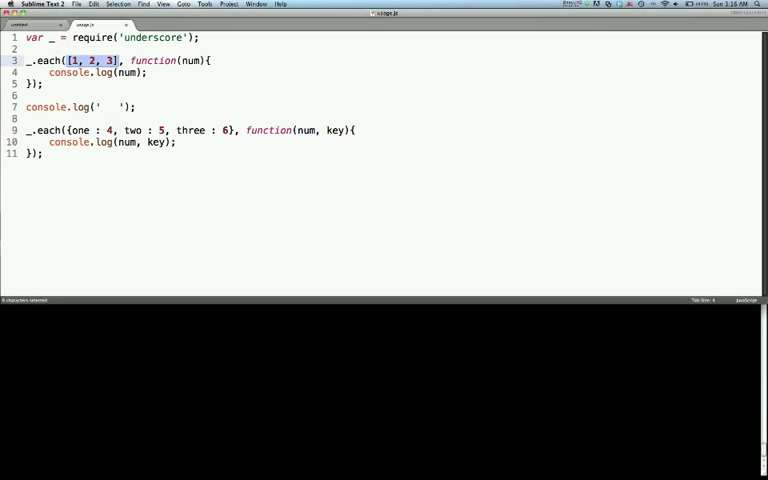
double_click(152, 61)
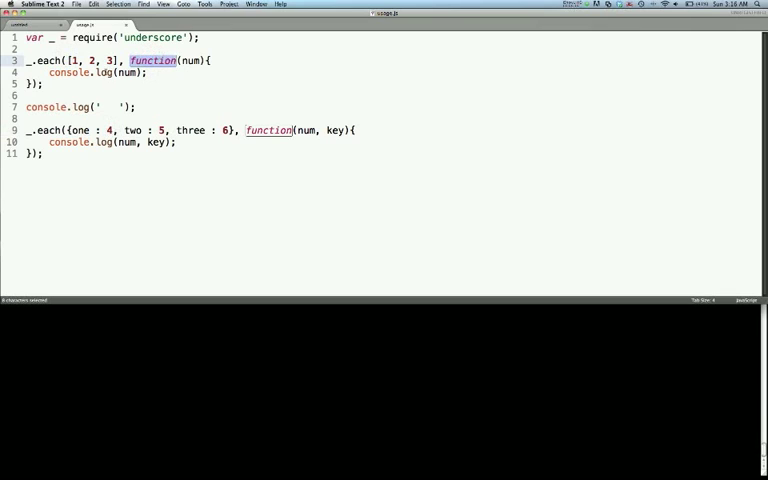
double_click(47, 130)
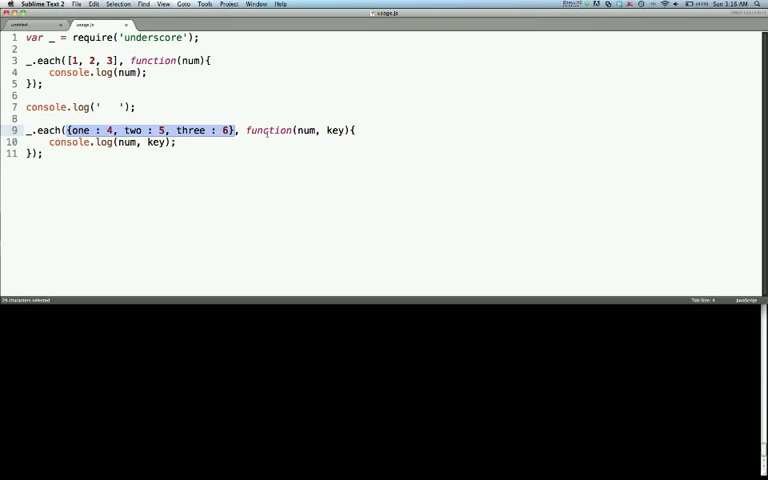
click(266, 130)
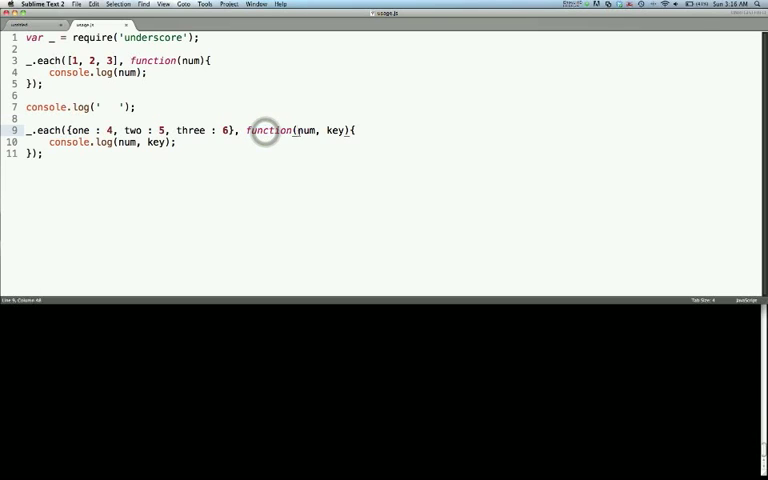
double_click(333, 130)
text(node usage.js)
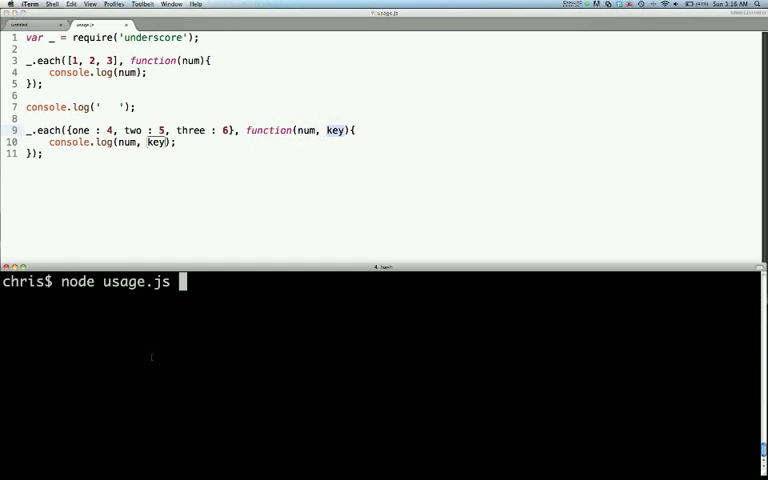
key(Return)
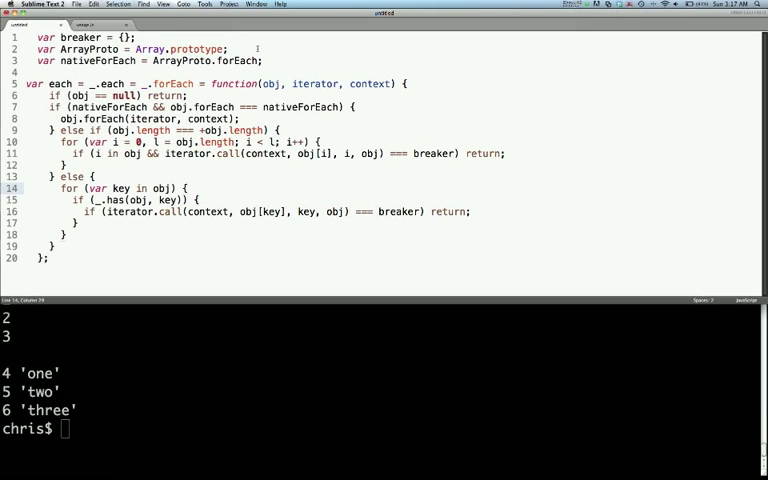
double_click(147, 48)
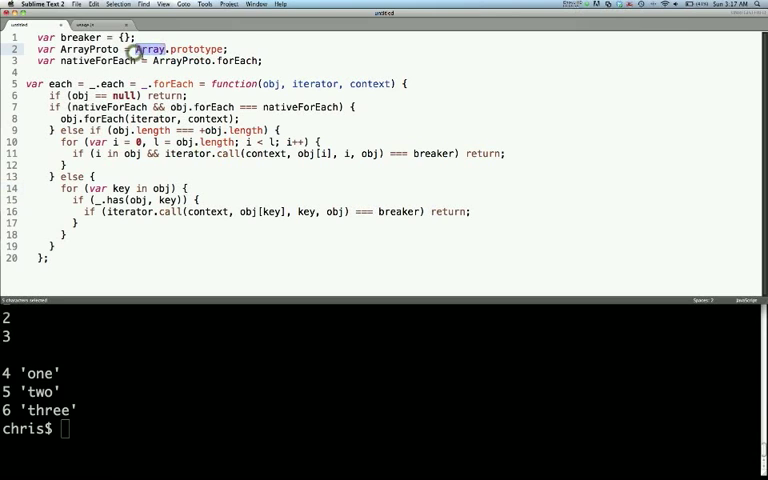
click(265, 60)
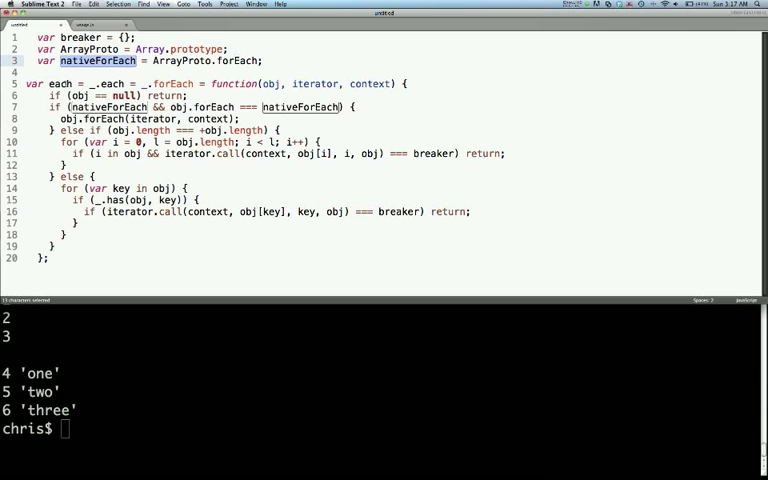
double_click(58, 83)
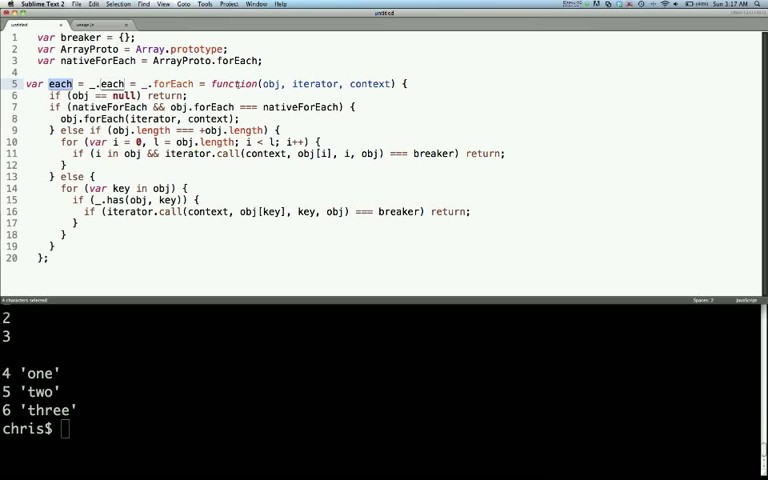
double_click(232, 83)
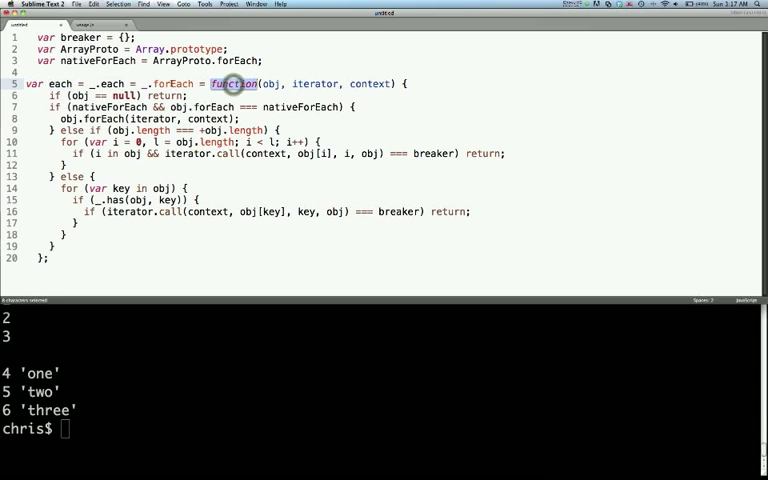
double_click(171, 83)
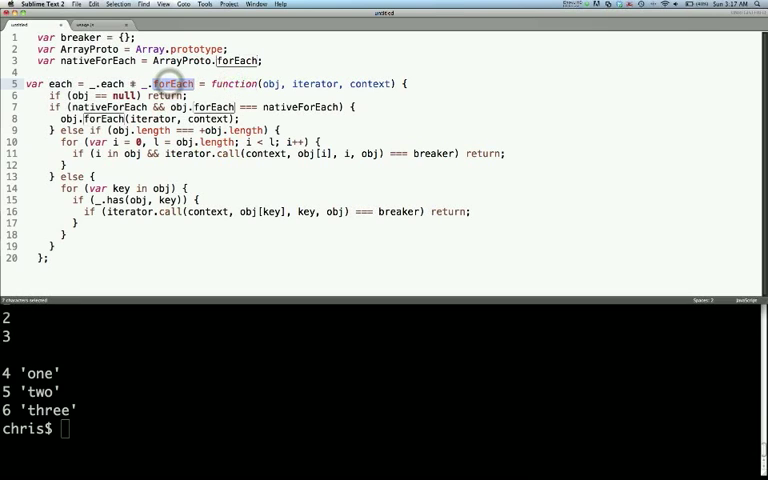
double_click(60, 83)
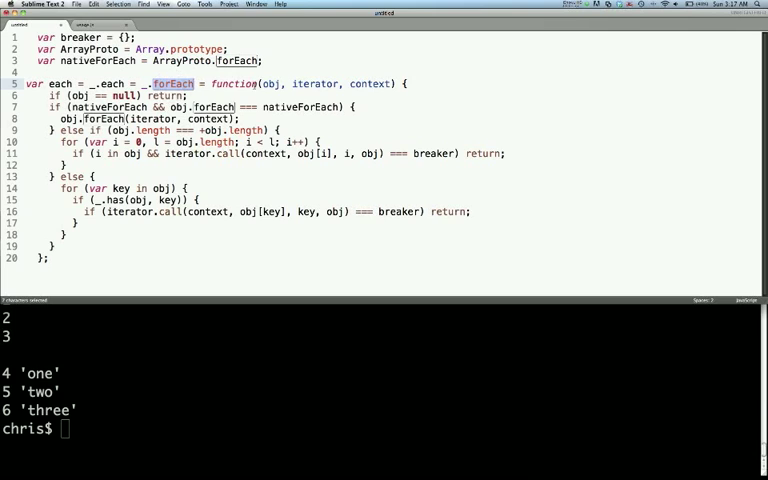
double_click(234, 83)
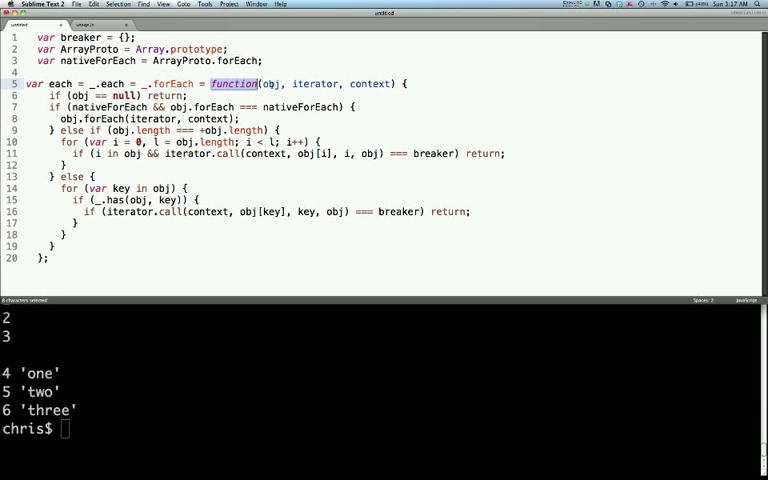
double_click(271, 83)
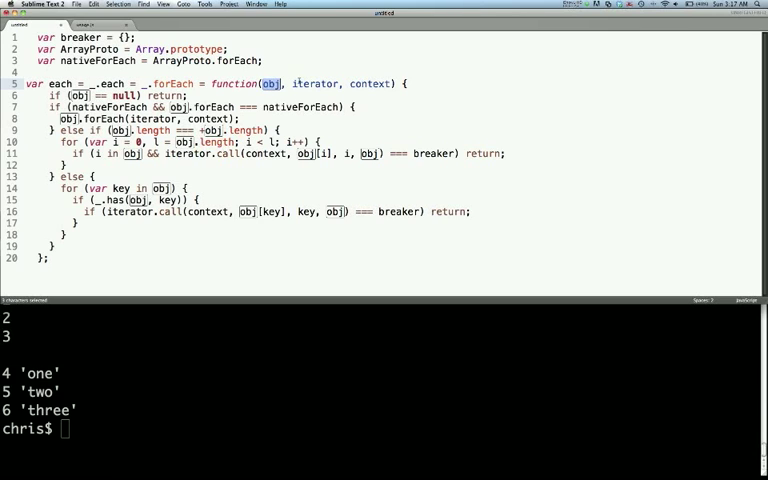
double_click(314, 83)
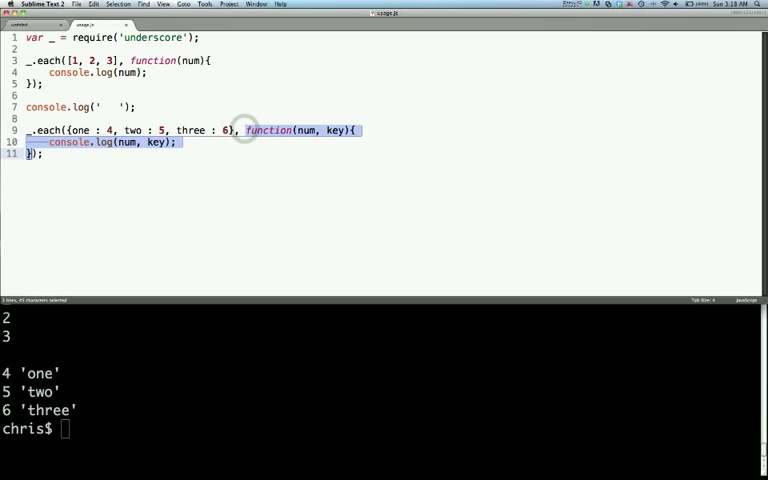
Return to the usage.js tab holding the demo code.
click(167, 80)
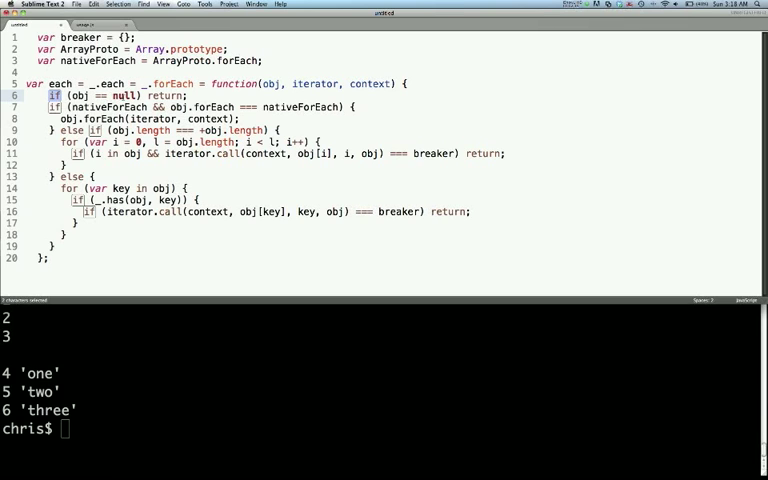
double_click(120, 94)
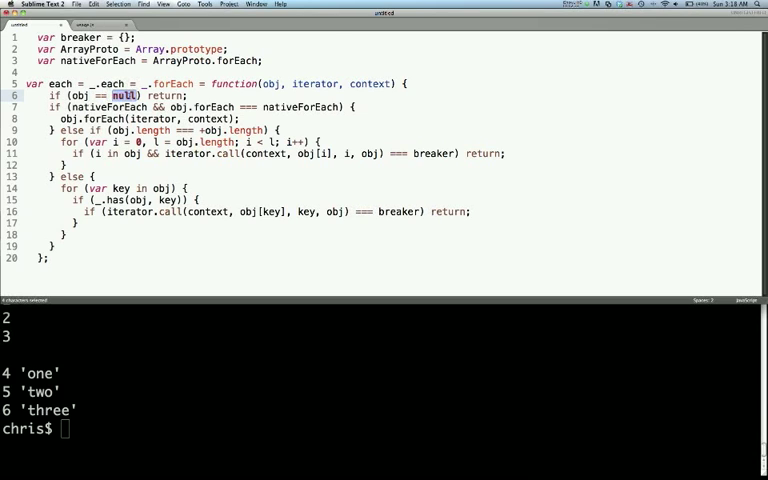
double_click(163, 94)
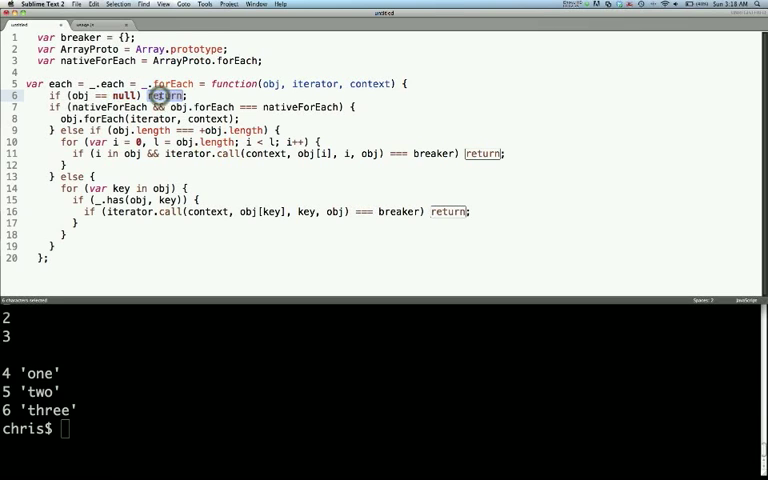
double_click(165, 94)
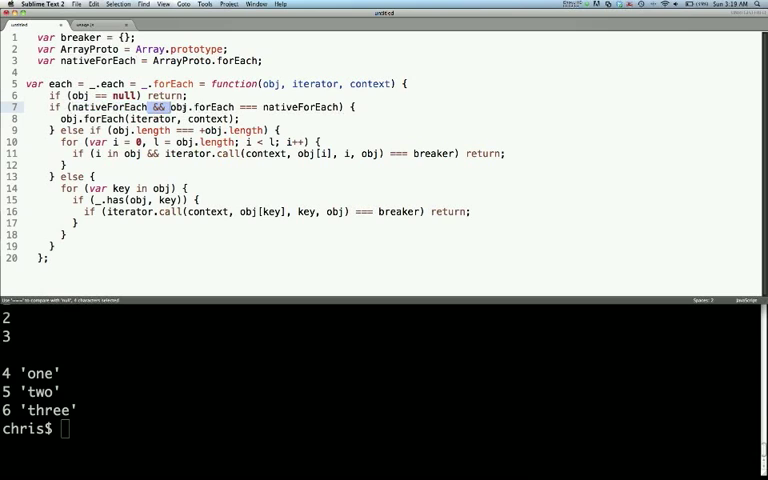
double_click(180, 107)
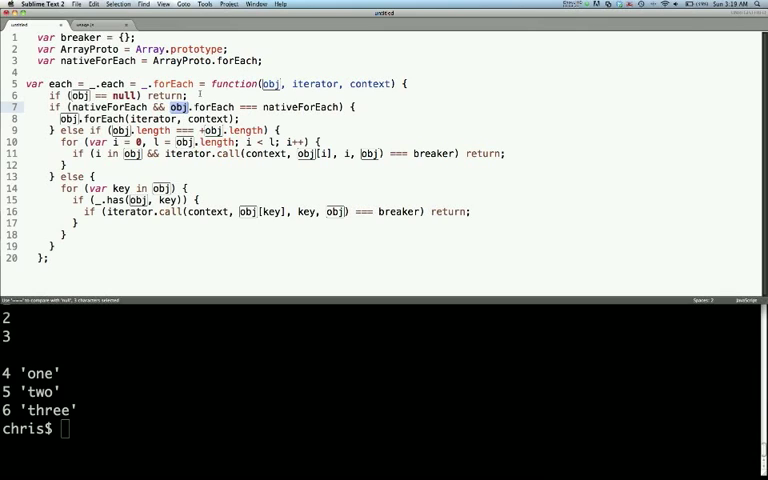
double_click(212, 107)
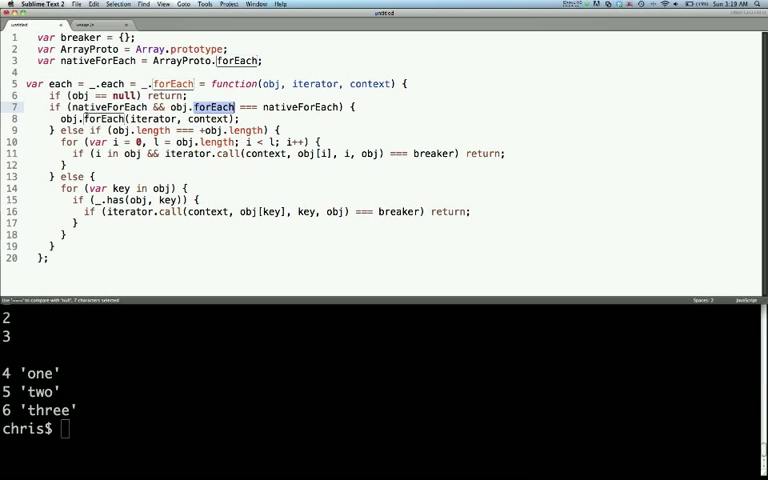
double_click(69, 117)
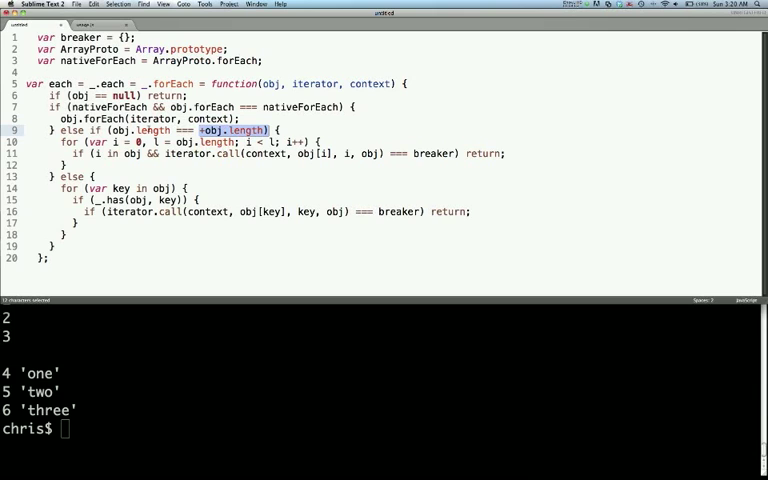
click(145, 130)
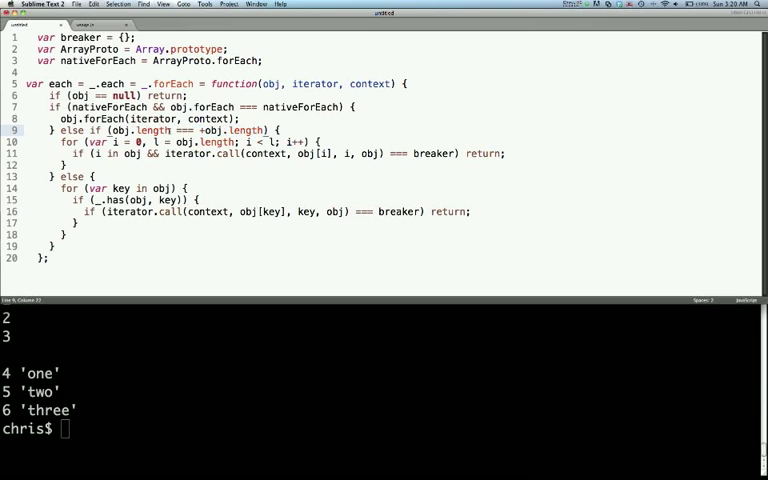
double_click(247, 130)
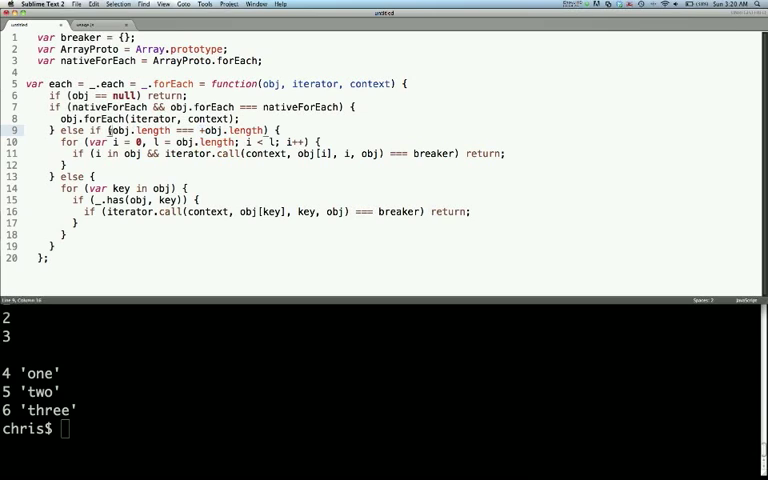
double_click(135, 130)
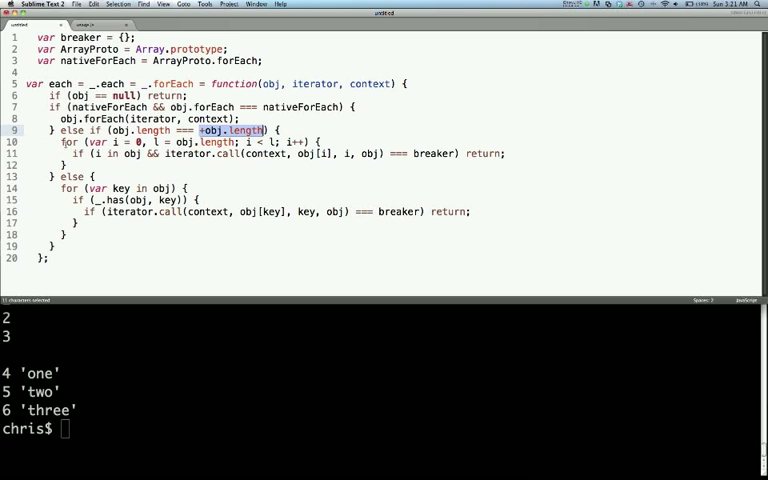
double_click(70, 143)
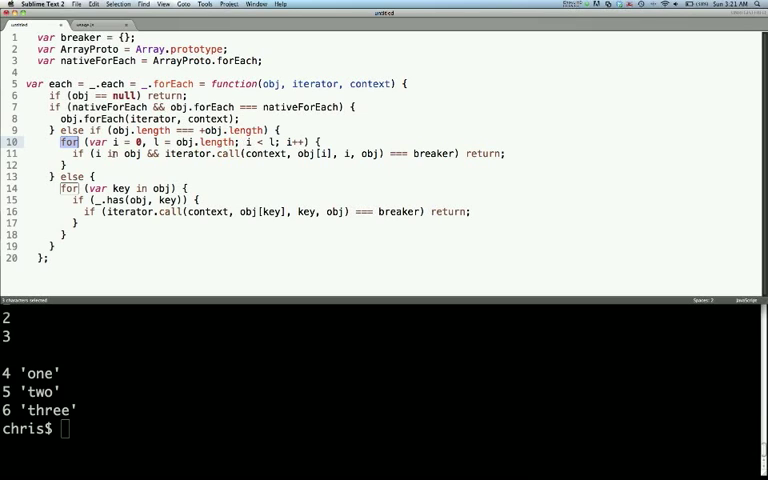
click(78, 154)
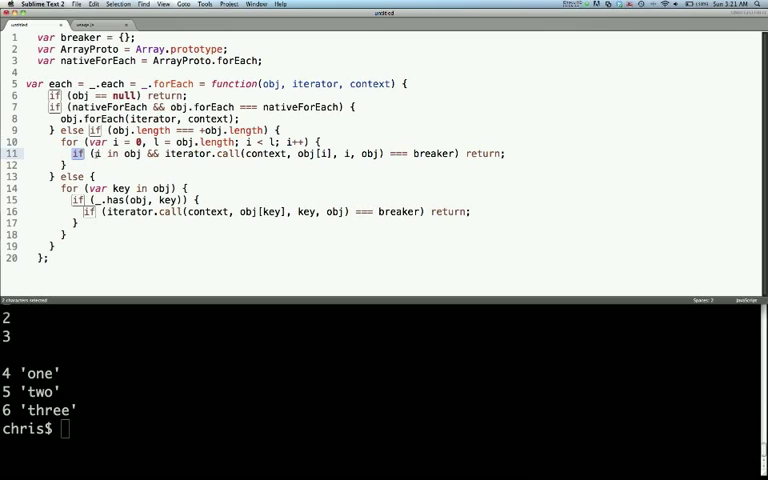
double_click(110, 154)
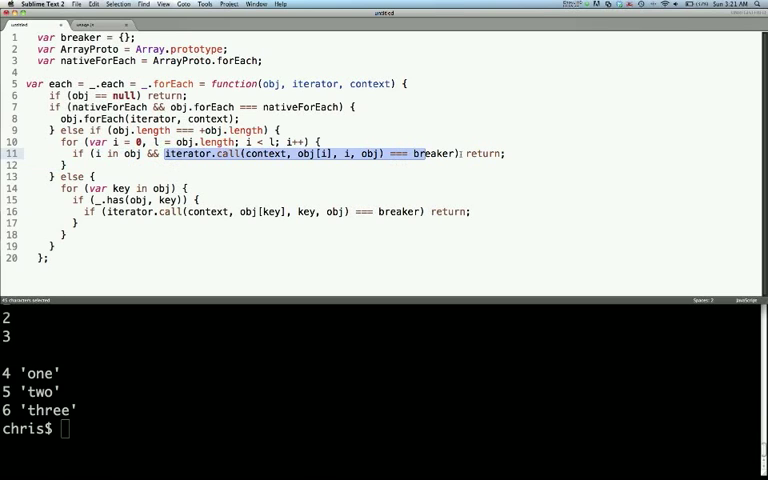
click(461, 154)
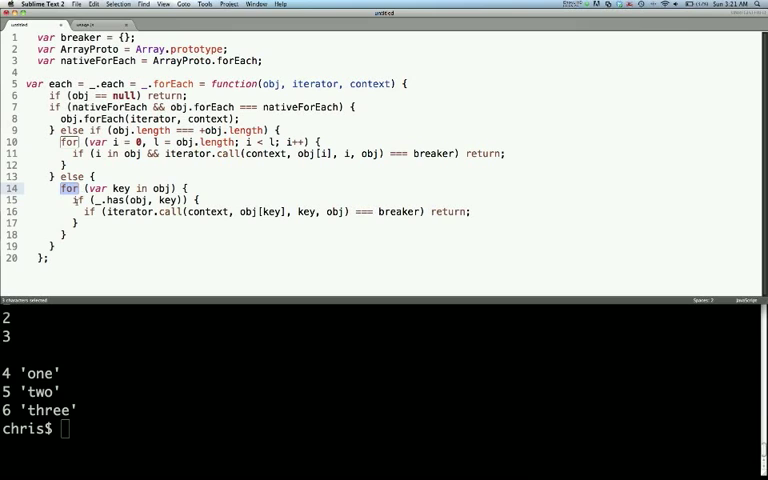
click(105, 200)
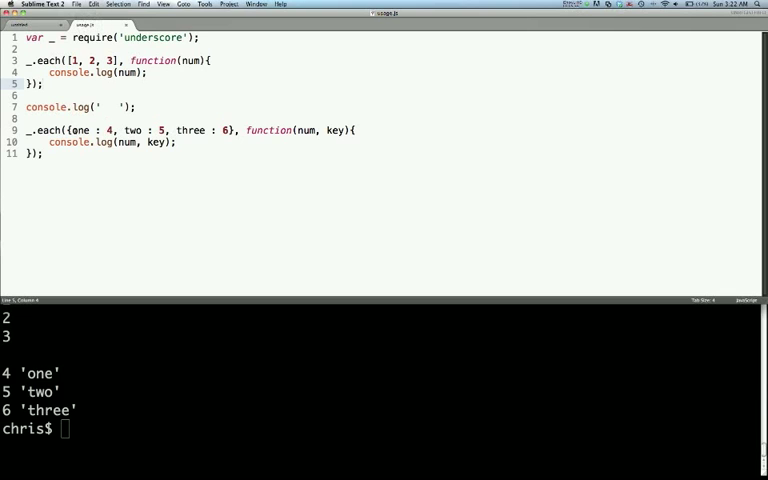
Highlight the single key in usage.js's object literal on line 9.
double_click(80, 130)
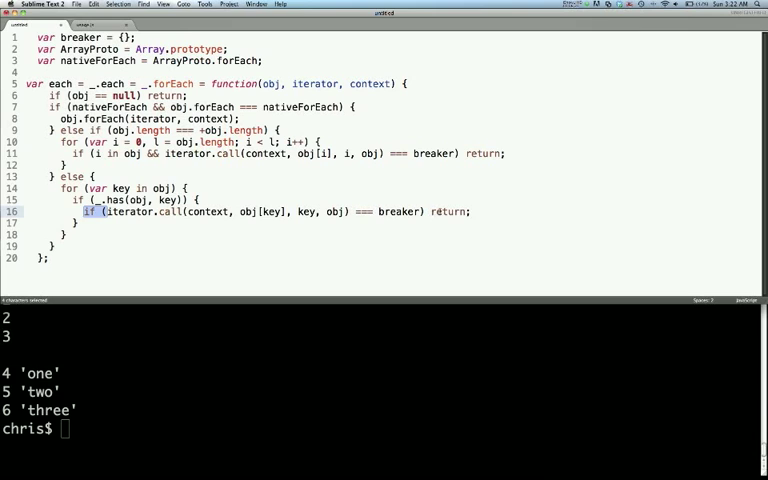
Highlight the return statement on line 16 of the each implementation.
double_click(448, 211)
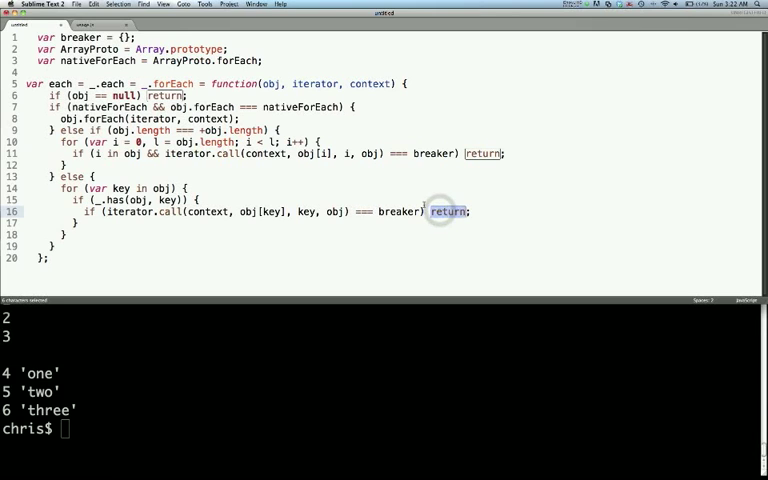